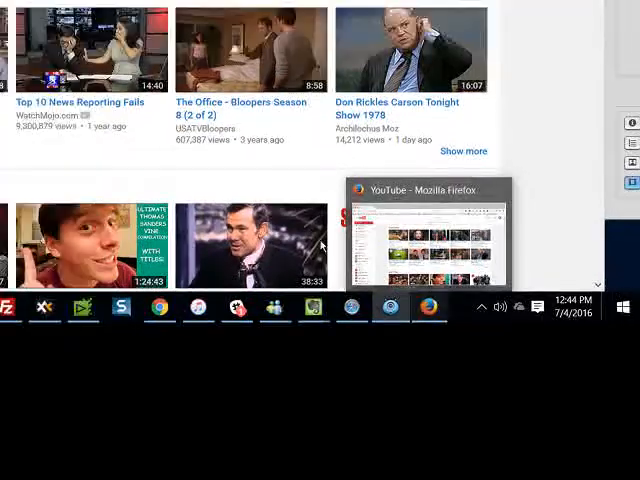
Bring the Firefox window to the front from the taskbar.
click(430, 230)
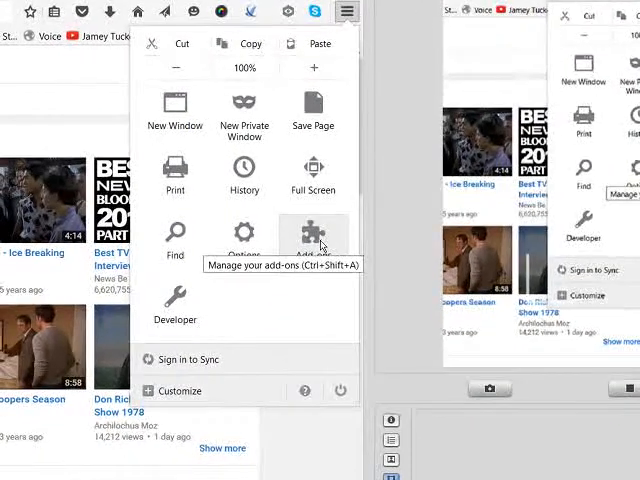
Open the Add-ons Manager and scroll through the installed Plugins list.
click(312, 230)
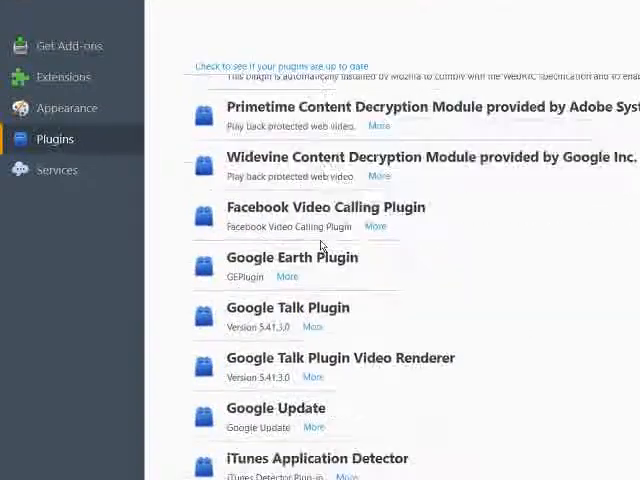
scroll(down, 3)
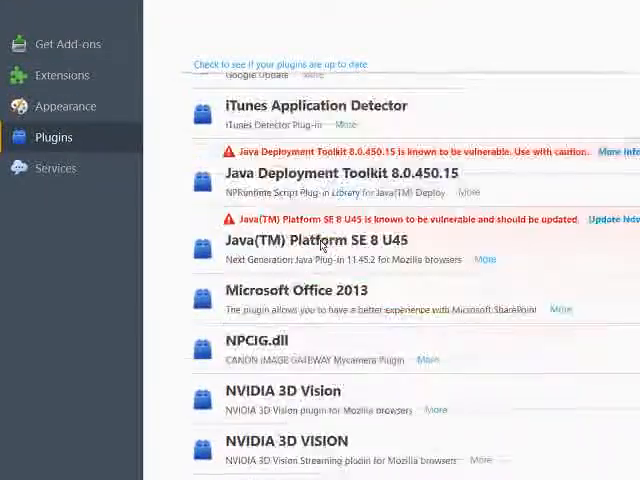
scroll(down, 3)
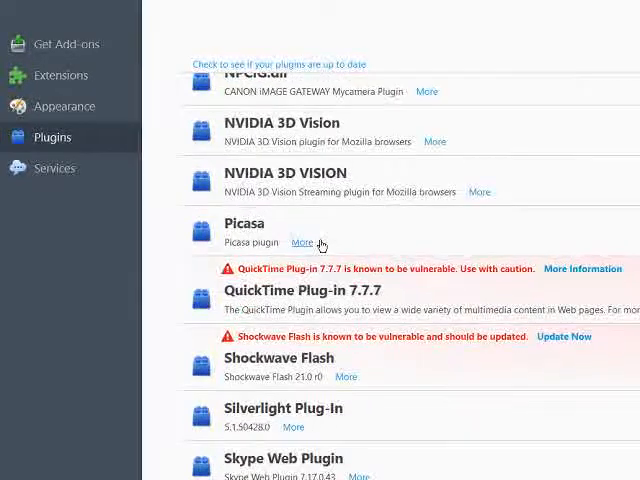
scroll(up, 3)
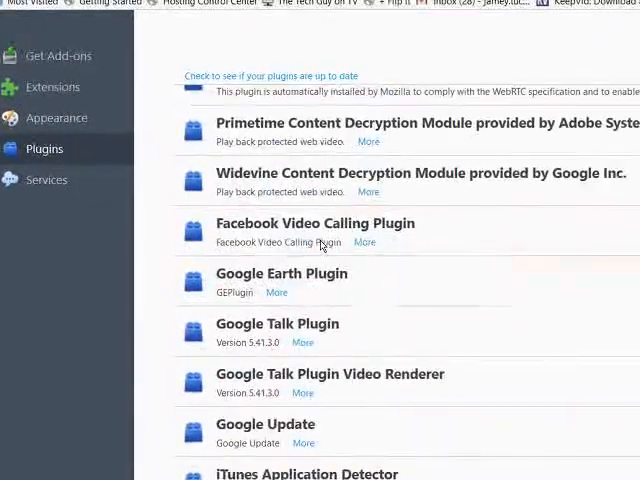
scroll(up, 3)
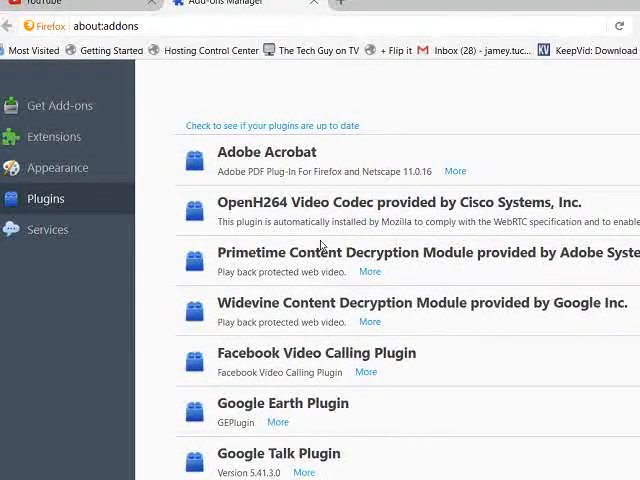
scroll(down, 3)
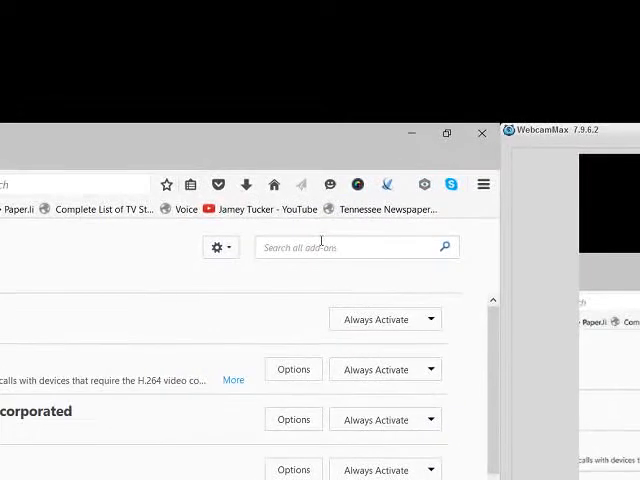
Search the add-ons for 'honey' and install the Honey coupon add-on.
text(hd)
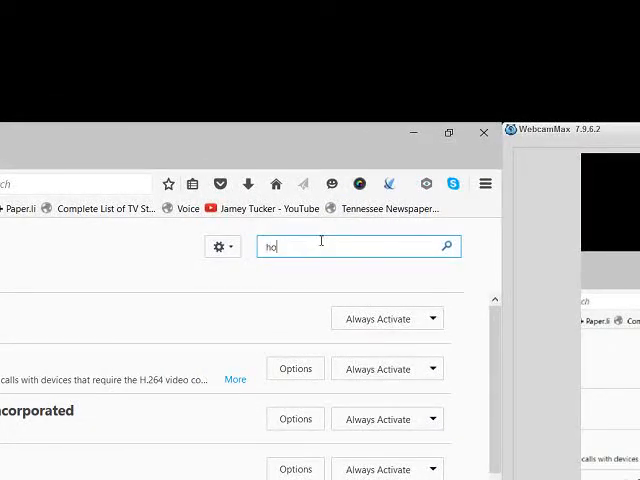
text(oney)
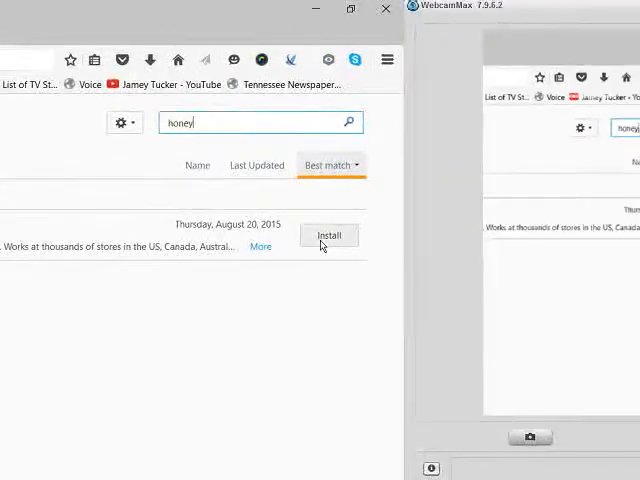
click(328, 236)
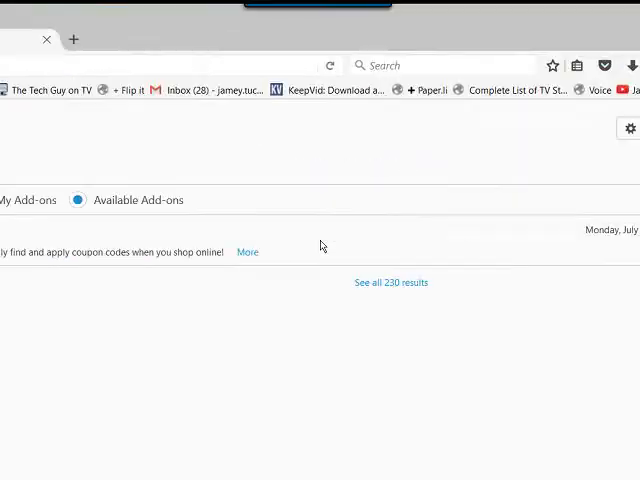
Open the Honey toolbar icon's Sign Up / Log In panel.
click(248, 252)
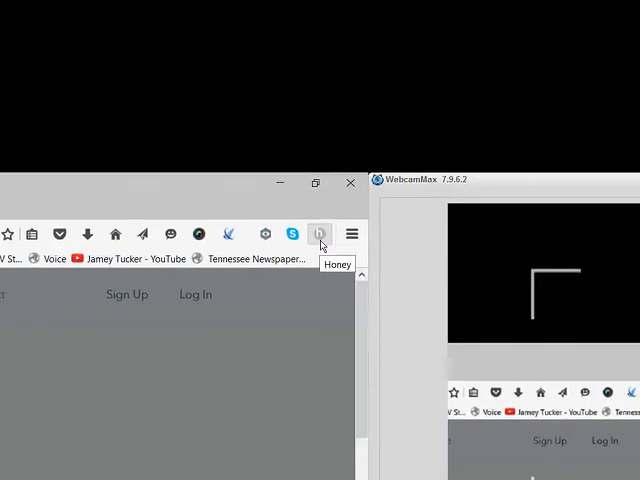
click(320, 232)
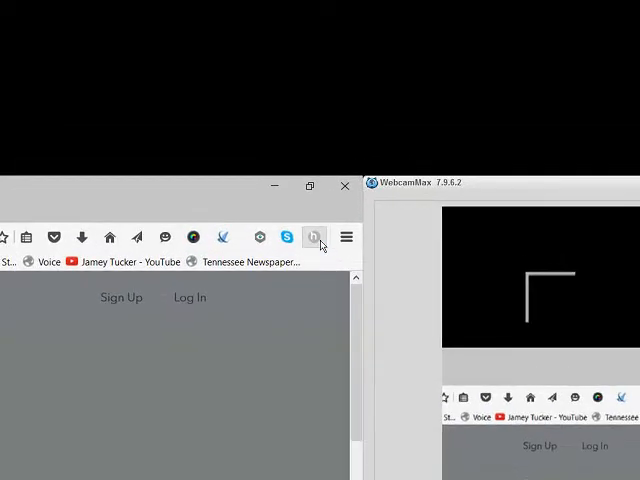
mouse_move(316, 236)
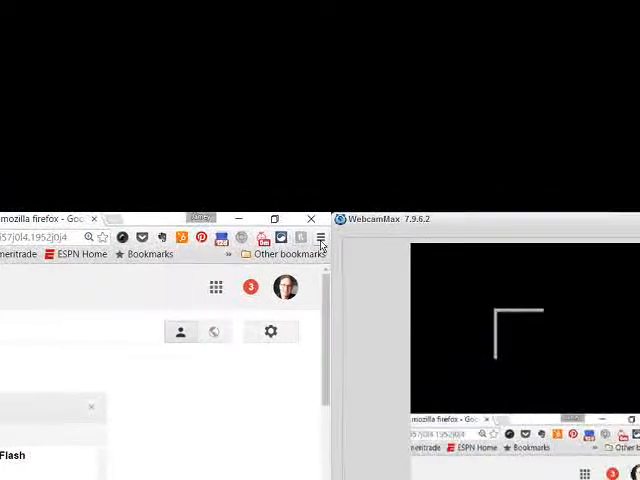
mouse_move(320, 238)
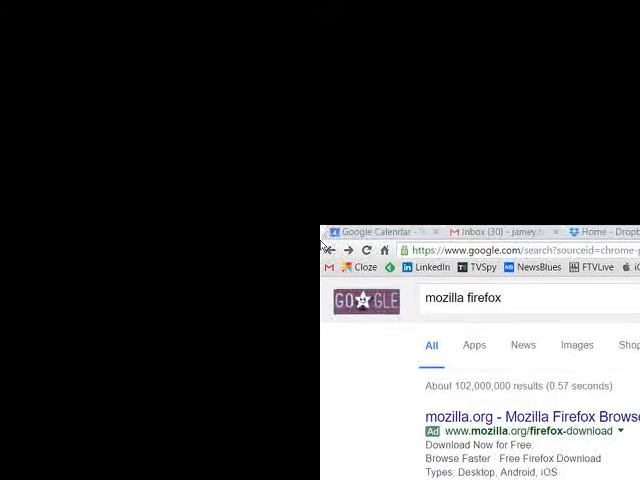
Open a new Chrome tab and search Google for 'chromestore'.
click(516, 260)
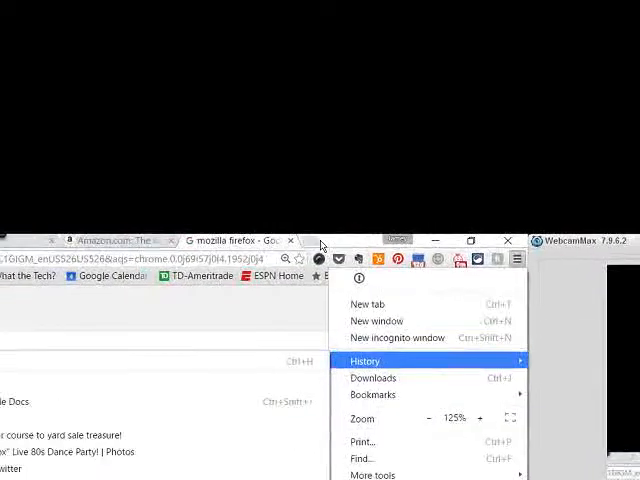
click(368, 304)
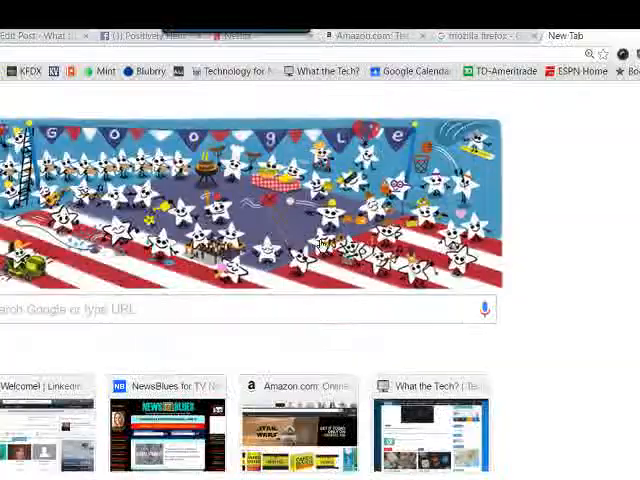
scroll(down, 3)
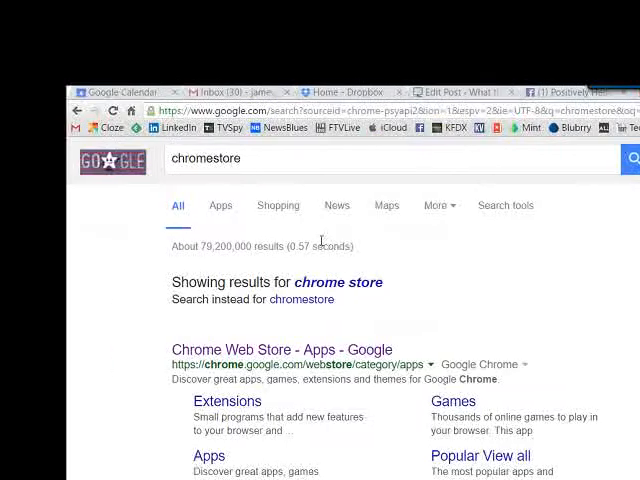
scroll(down, 3)
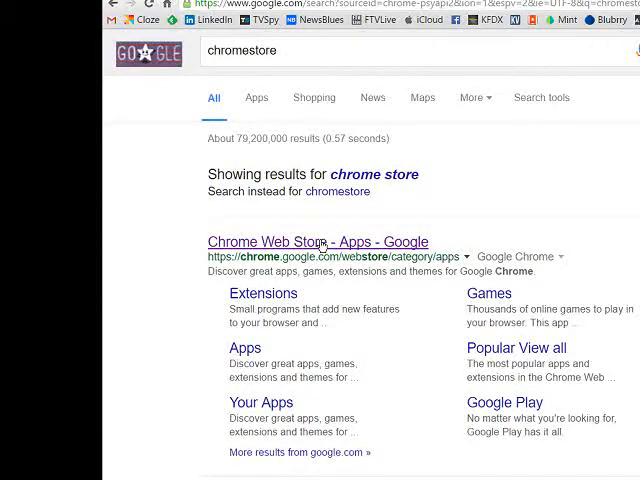
Open the Chrome Web Store result and search it for 'honey', scrolling to the Extensions results.
click(316, 240)
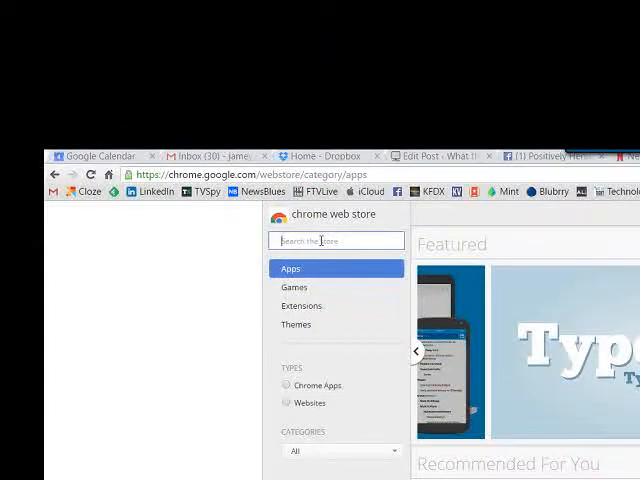
text(ho)
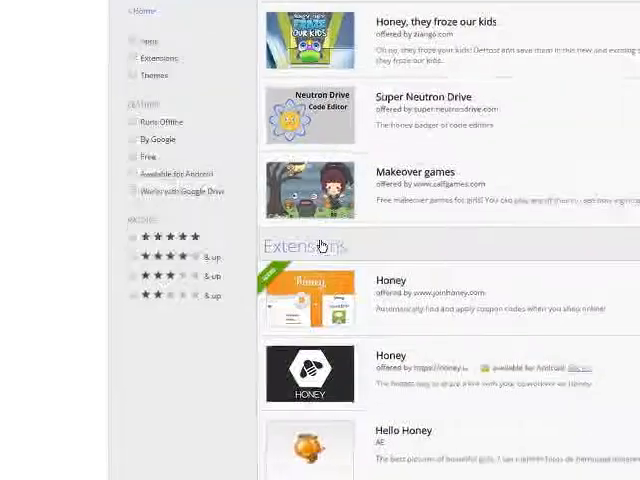
scroll(down, 3)
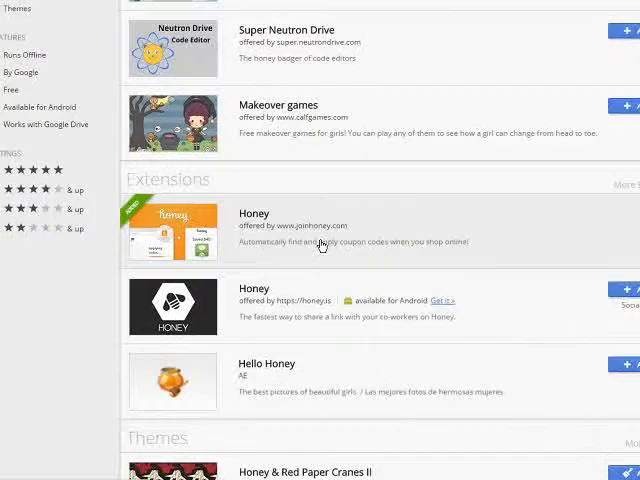
scroll(down, 3)
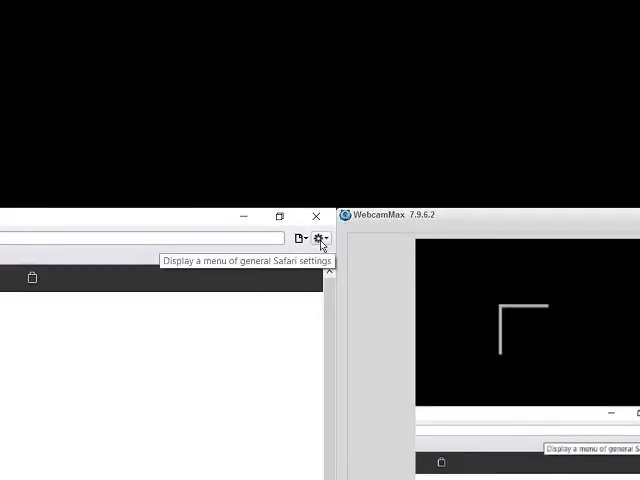
Open Safari Extensions from the settings menu and scroll through the gallery listings.
click(320, 240)
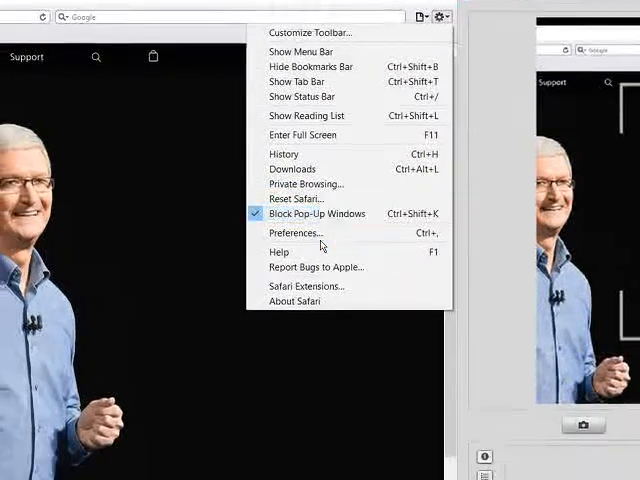
click(306, 286)
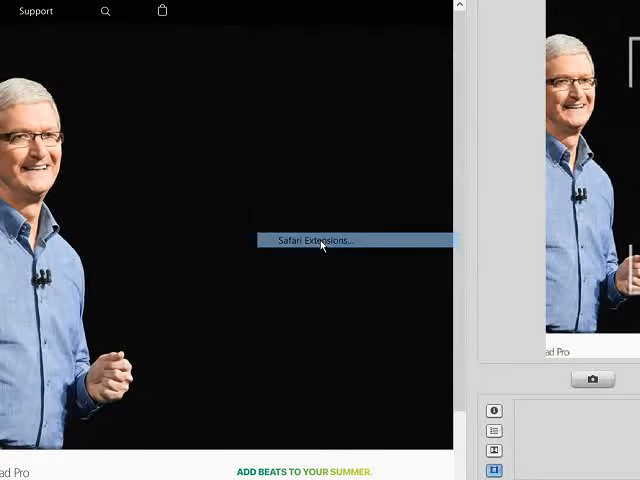
click(316, 240)
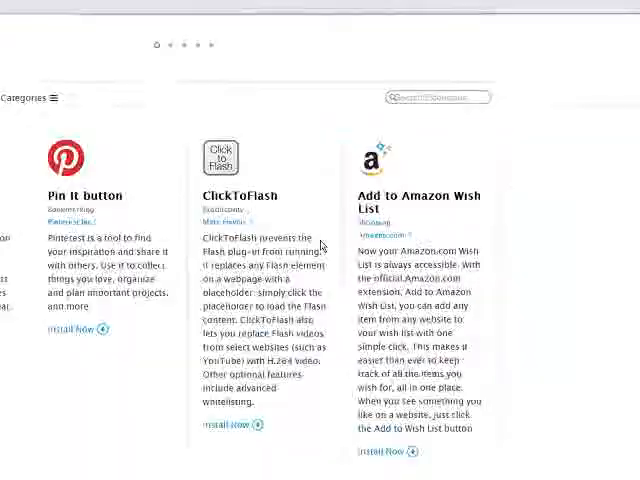
scroll(down, 3)
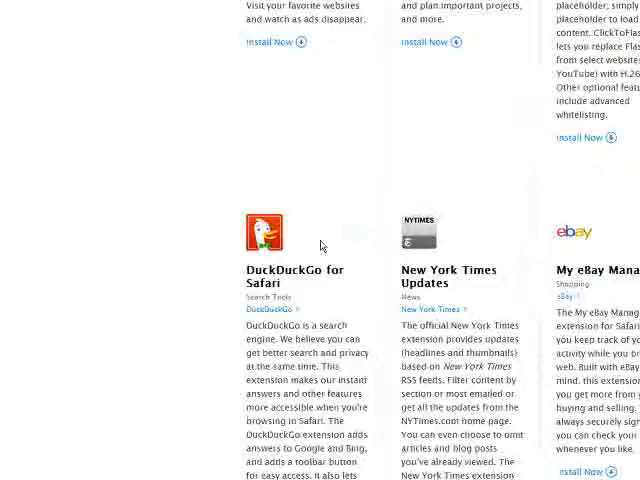
scroll(down, 3)
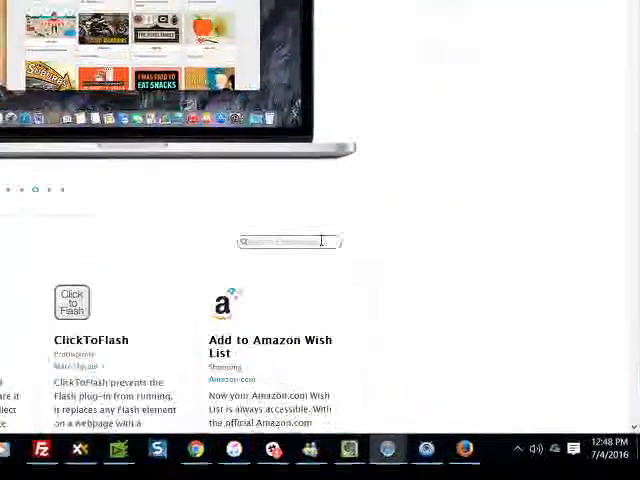
Search the Safari extensions gallery for 'honey' and scroll to the Honey listing.
text(honey)
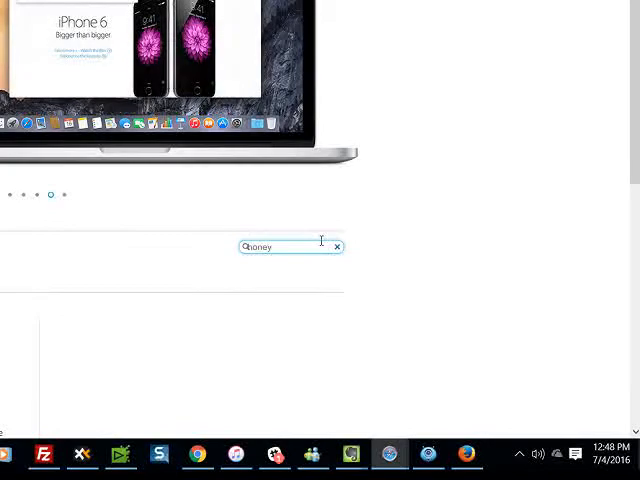
key(Return)
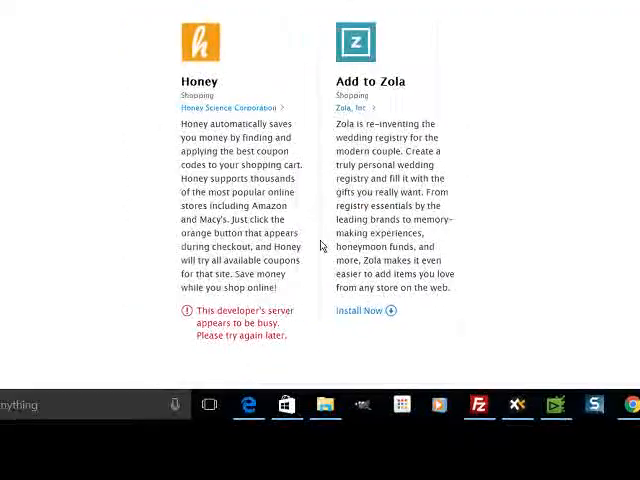
scroll(up, 3)
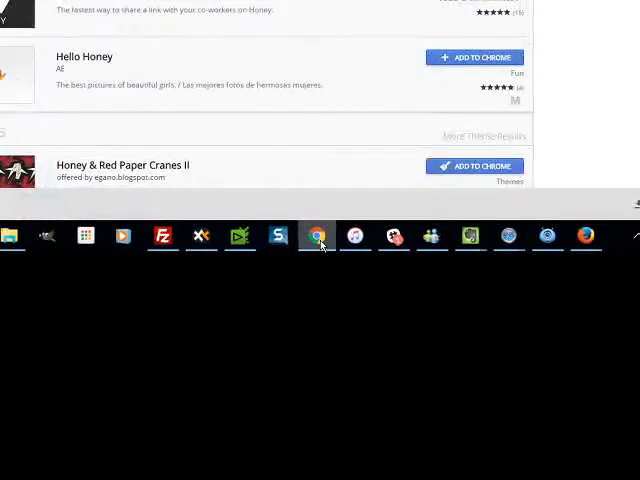
Return to Chrome's Web Store honey results, then switch over to Microsoft Edge.
click(320, 236)
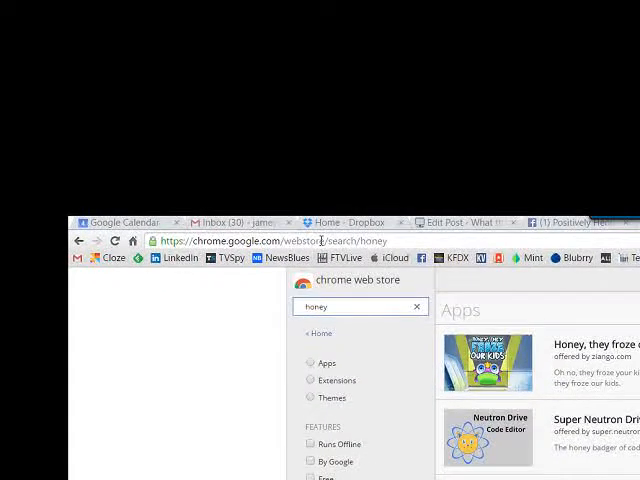
scroll(down, 3)
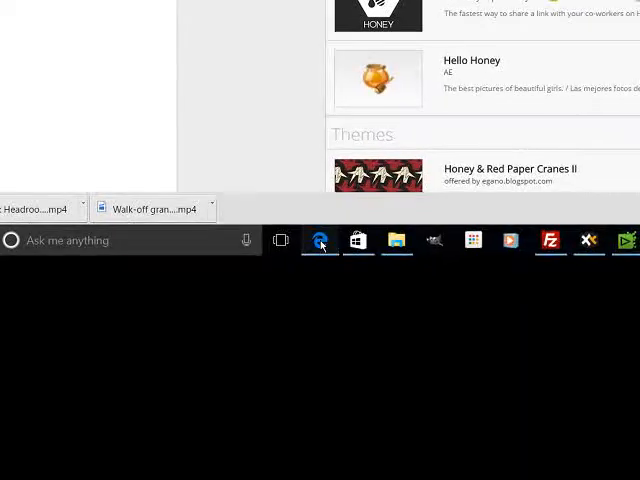
click(320, 240)
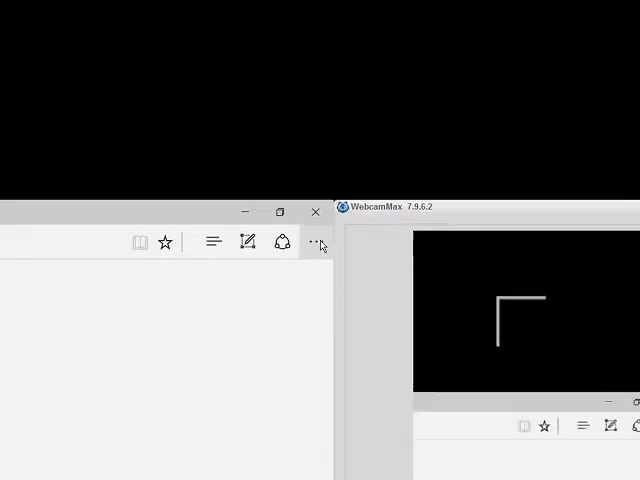
Enter the Honey site address in the Edge address bar.
click(316, 242)
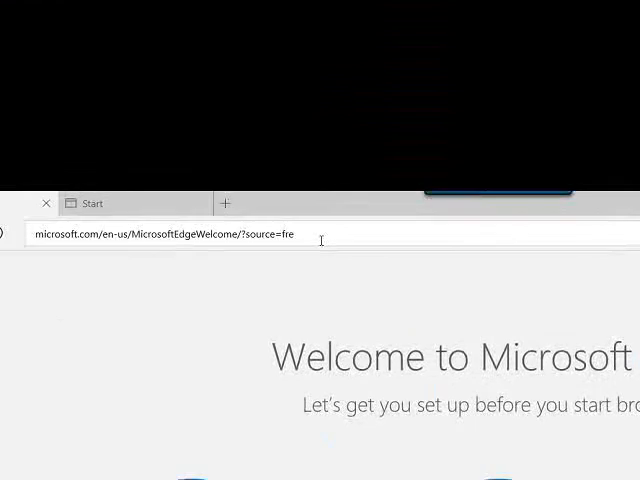
text(ho)
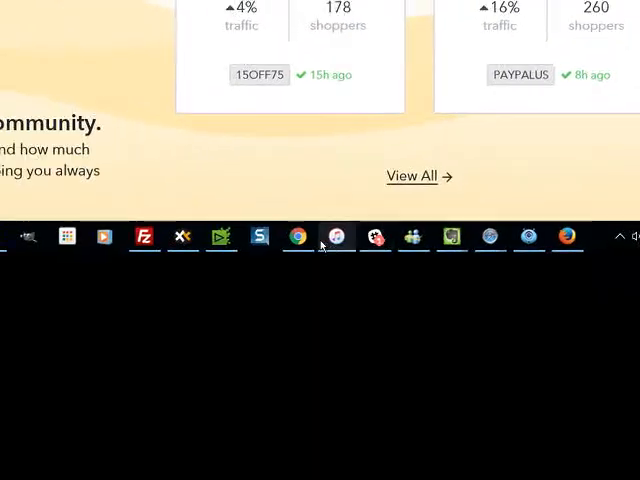
Go to joinhoney.com/stores in Chrome and scroll down through the store list.
click(296, 236)
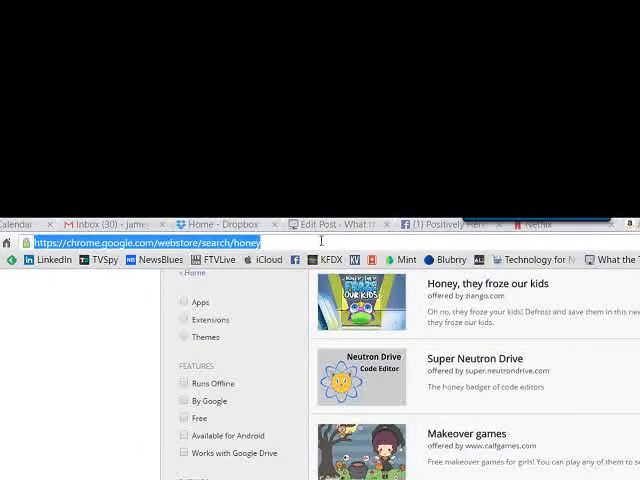
text(joinhoney.com/insider/stores)
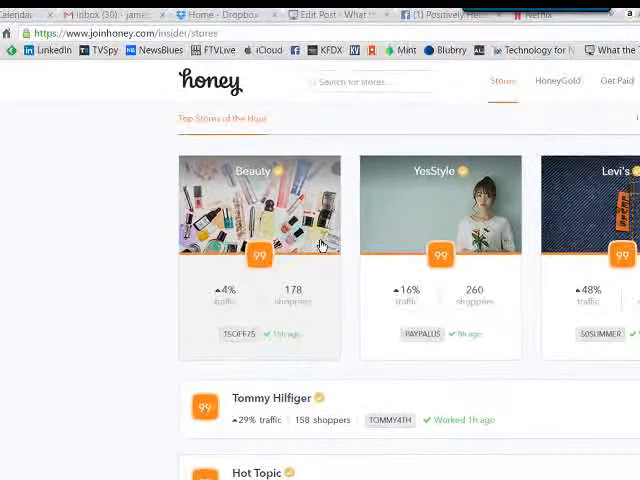
scroll(down, 3)
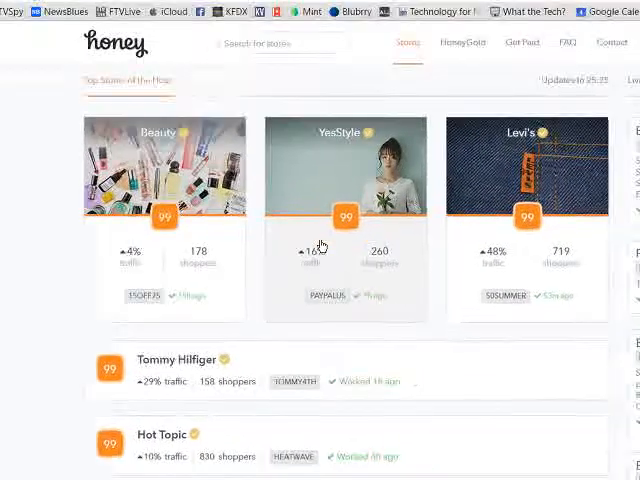
scroll(down, 3)
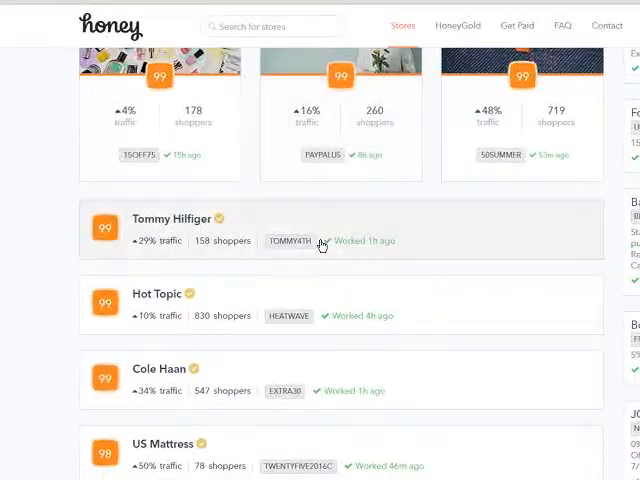
scroll(down, 3)
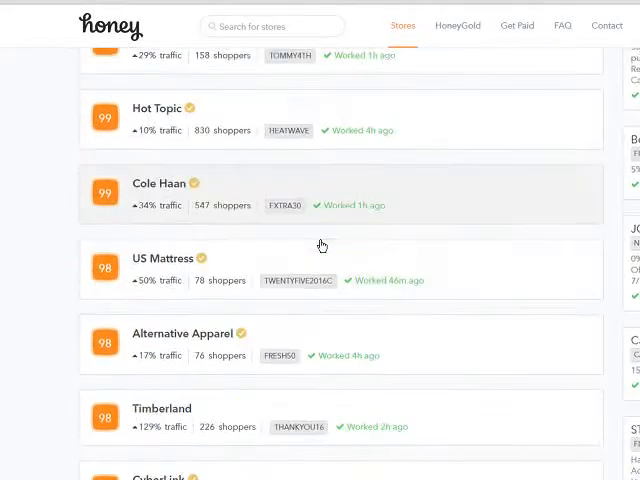
scroll(down, 3)
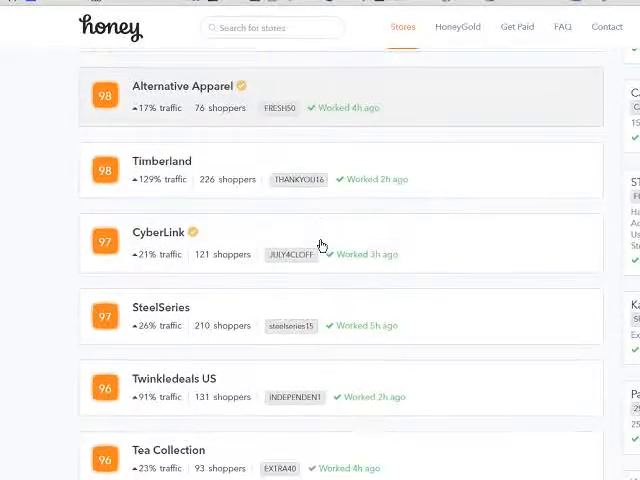
scroll(down, 3)
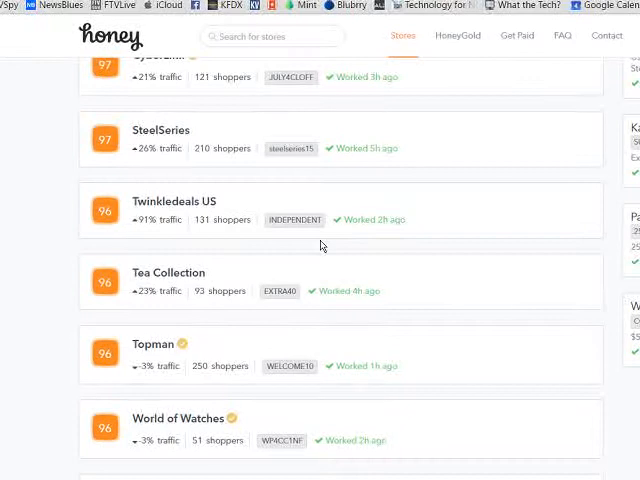
scroll(down, 3)
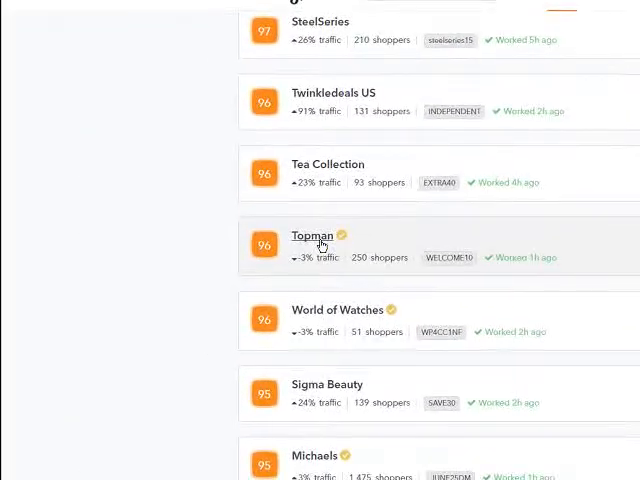
View the Topman store page with coupon codes like WELCOME10 and EXTRA10.
click(312, 236)
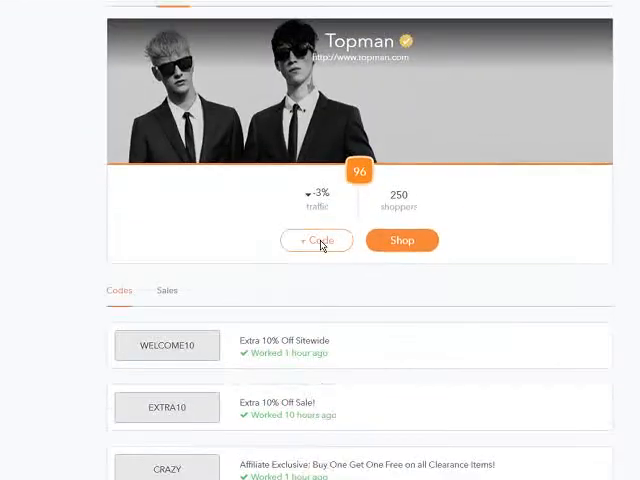
scroll(up, 3)
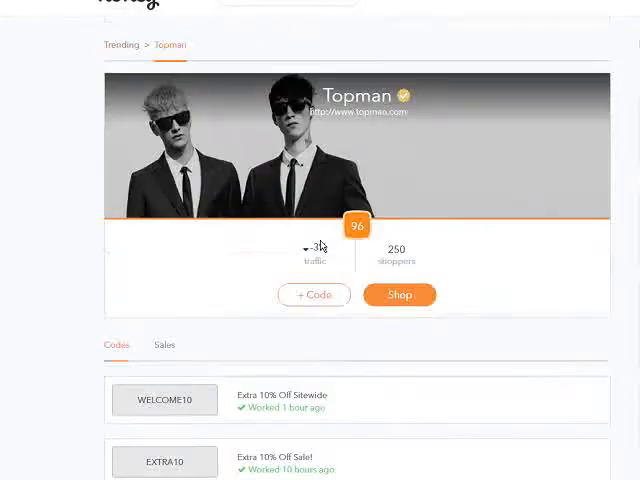